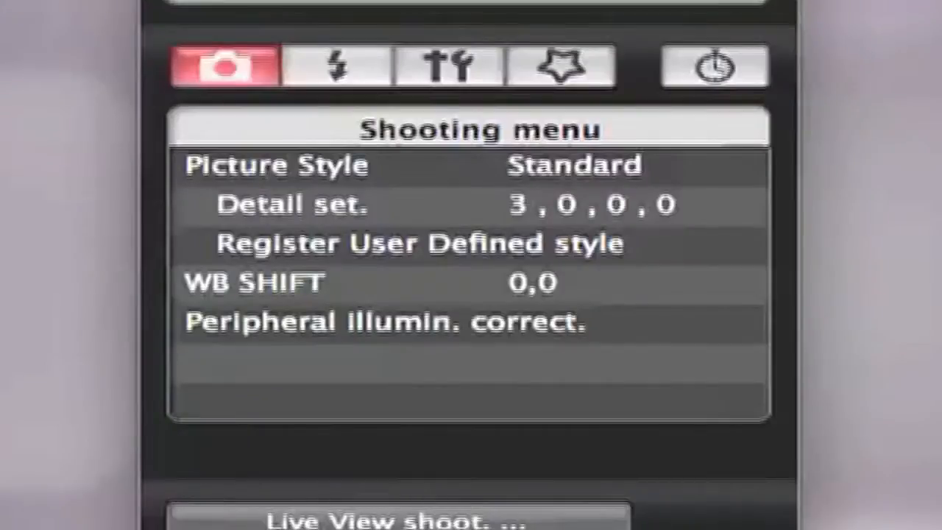
- Switch the EOS Utility camera settings from shooting options to the Flash control menu
click(336, 65)
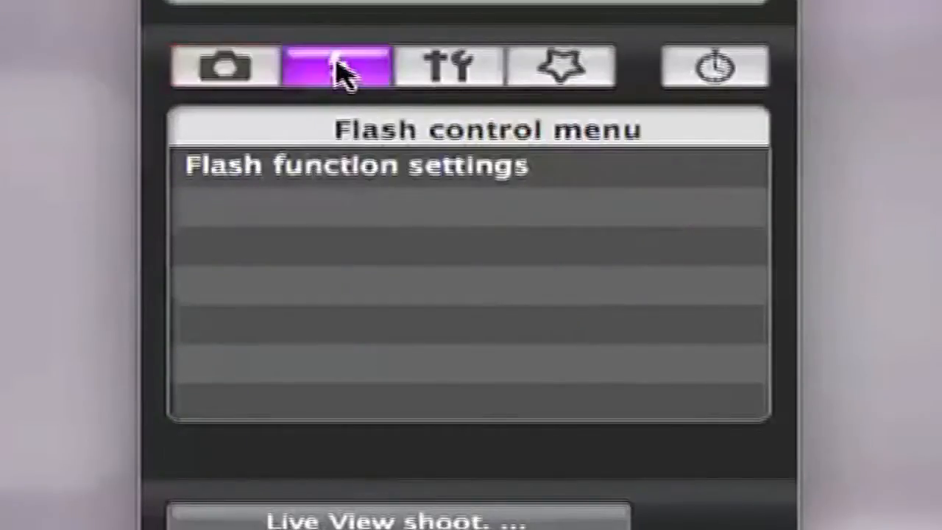
click(448, 65)
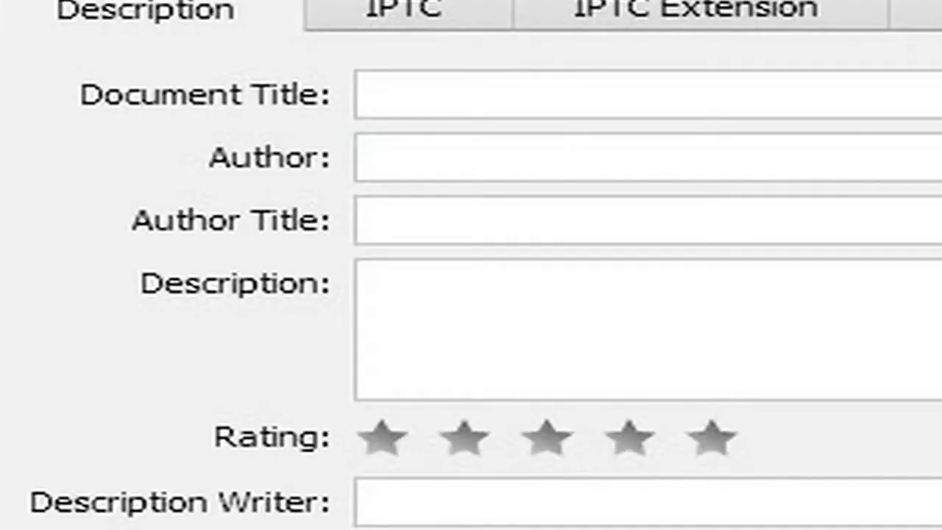
scroll(down, 3)
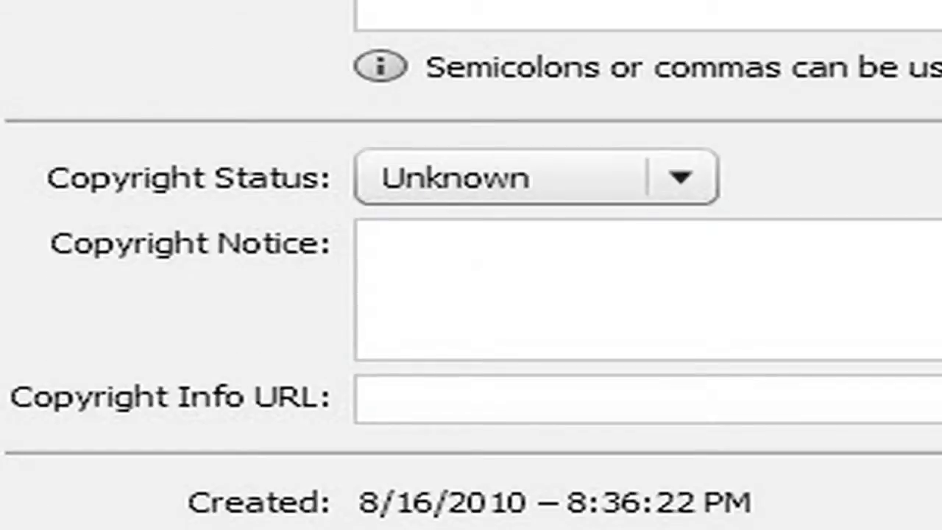
click(394, 68)
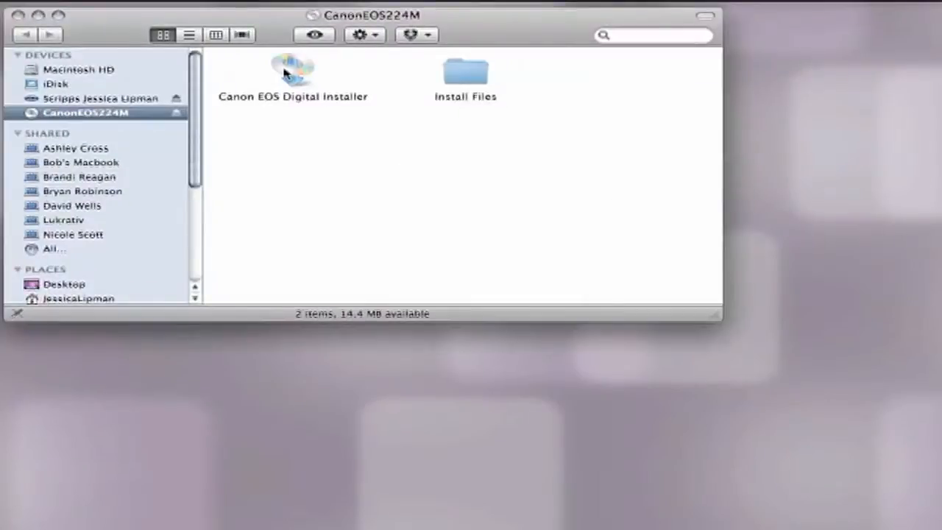
- Launch Canon EOS Digital Installer, pick the USA, Canada, South America region, and install camera software
click(292, 70)
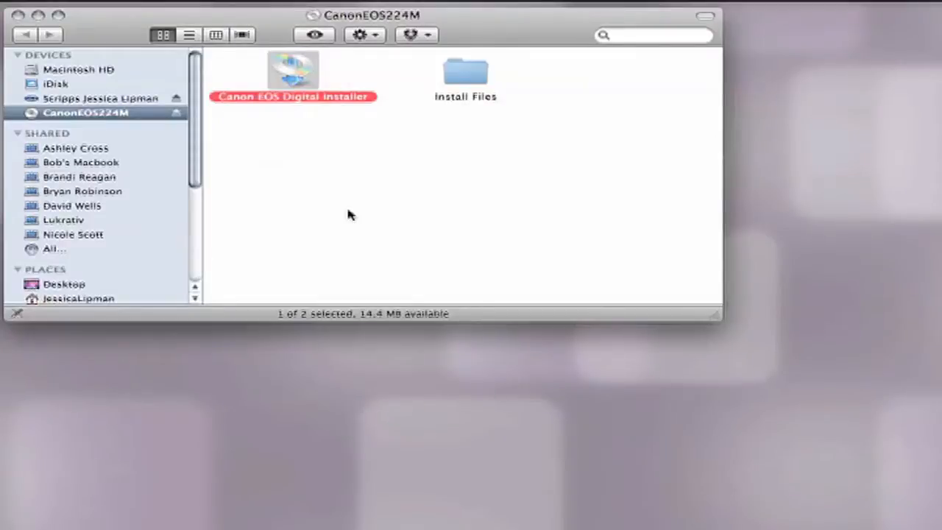
double_click(293, 70)
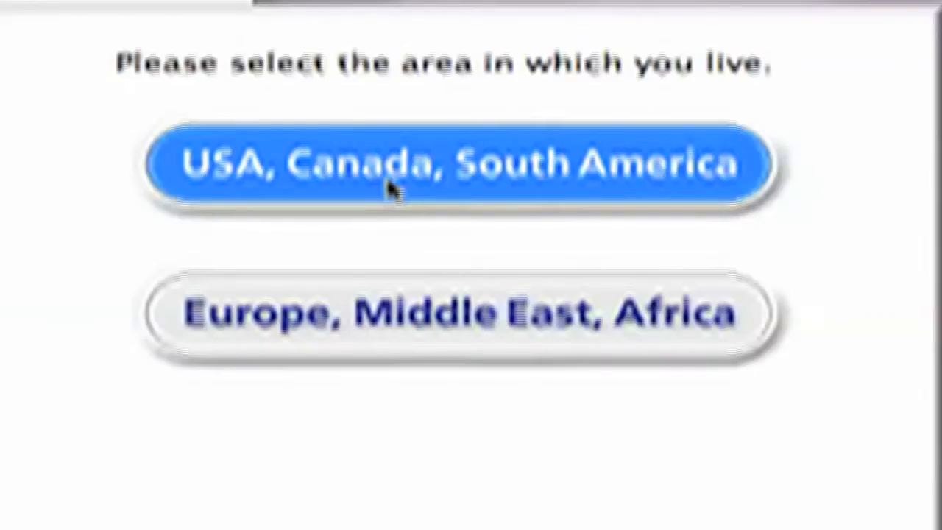
click(457, 166)
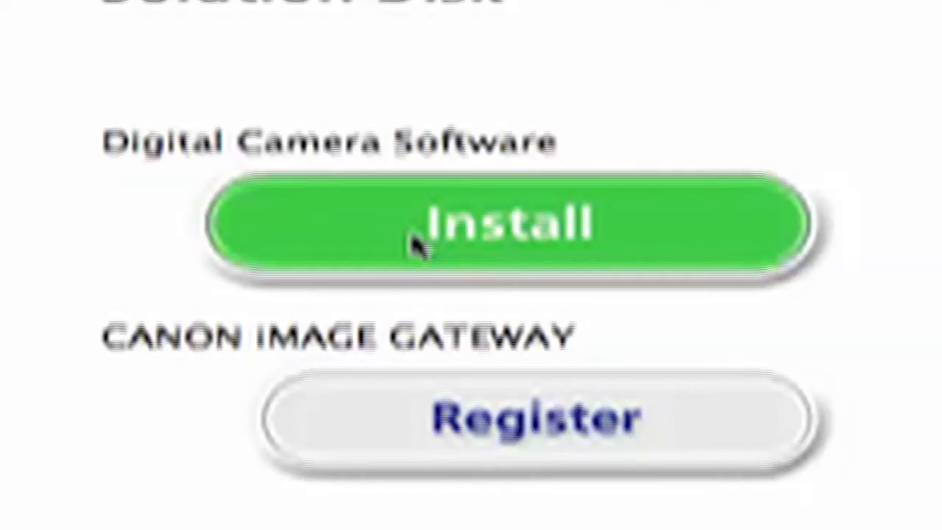
click(500, 224)
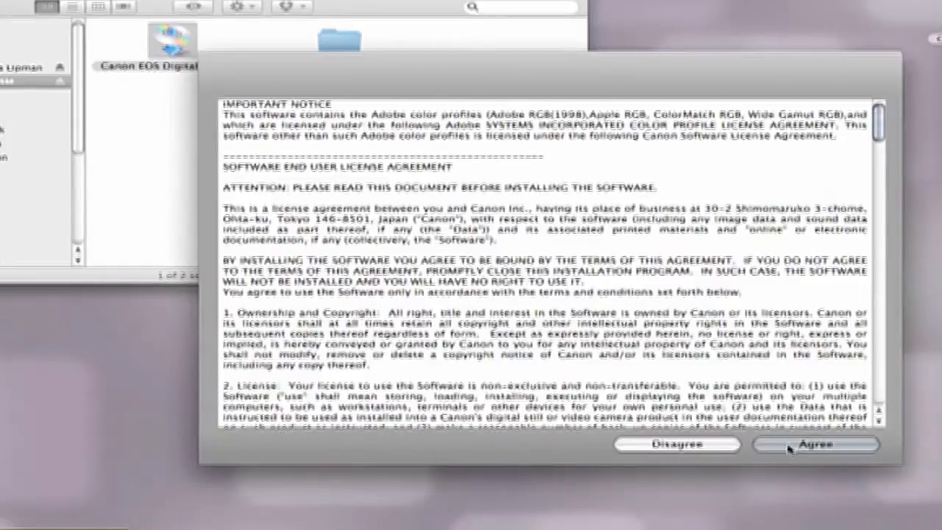
- Agree to the license and start copying the camera programs into Canon Utilities
click(815, 444)
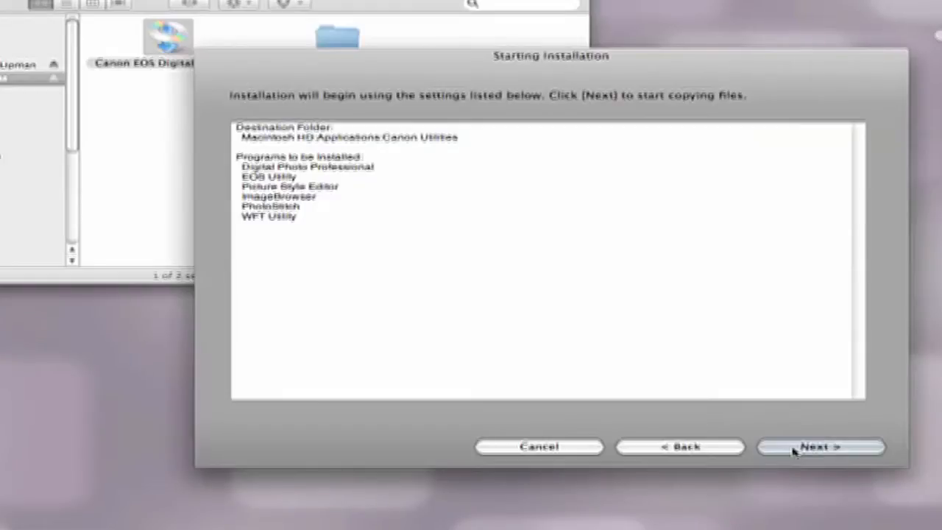
click(821, 447)
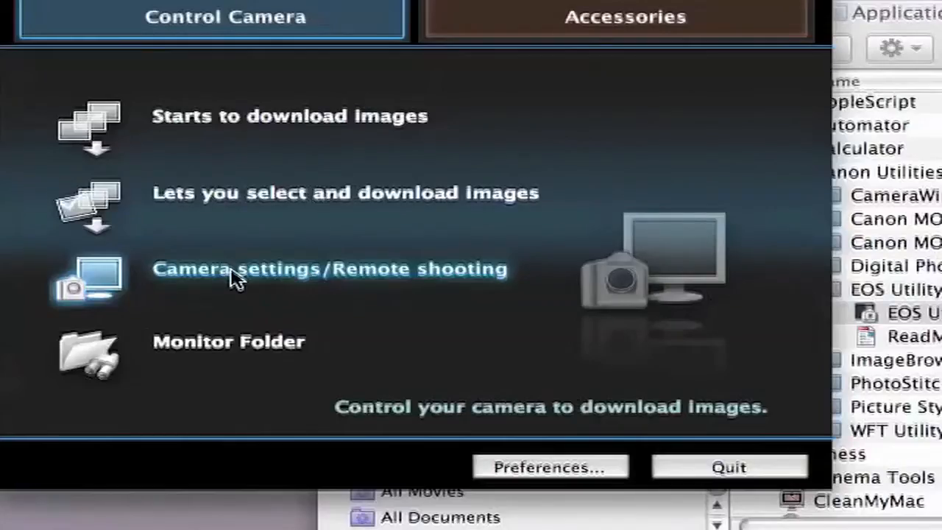
- Enter Knoxville News Sentinel as the copyright owner in the camera's Set-up settings
click(329, 268)
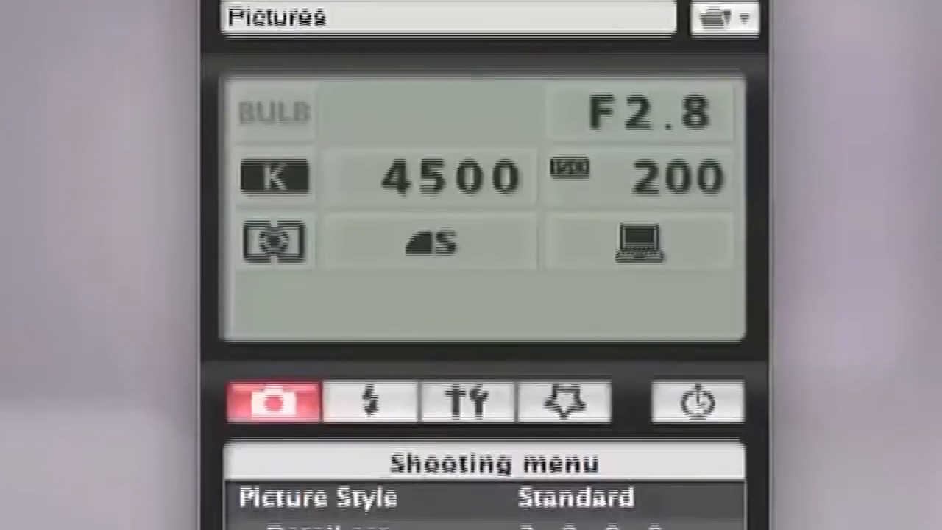
click(368, 101)
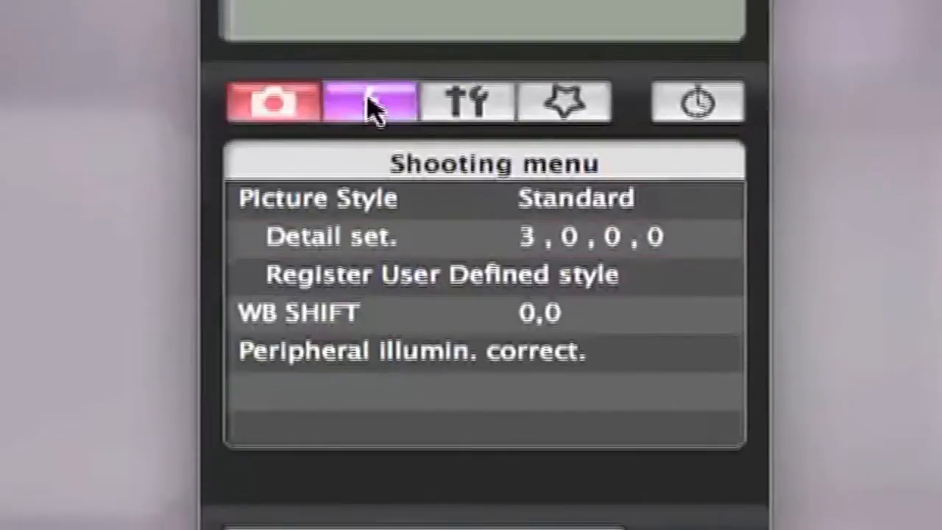
click(464, 102)
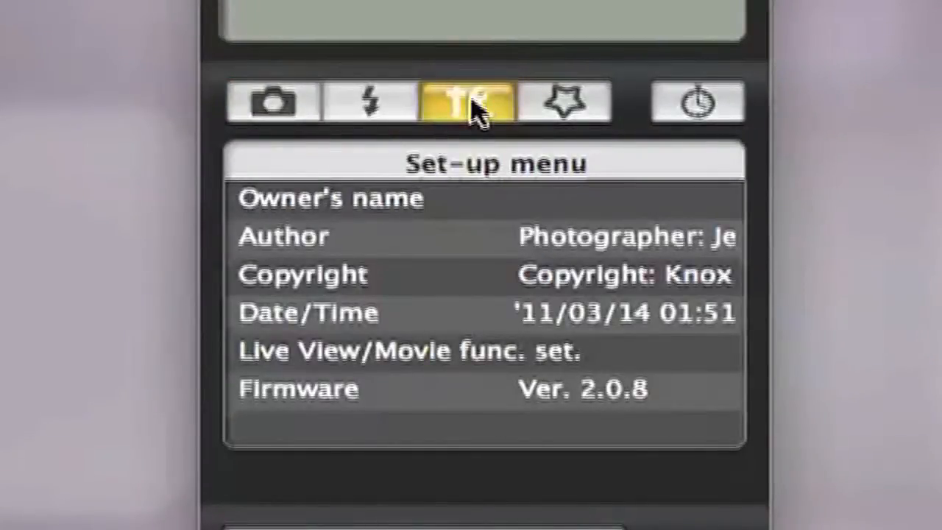
click(283, 236)
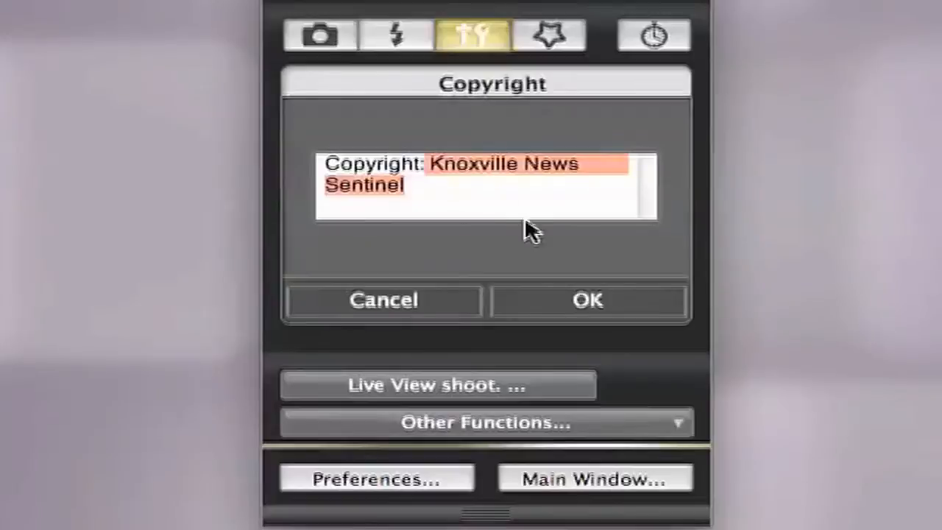
click(470, 199)
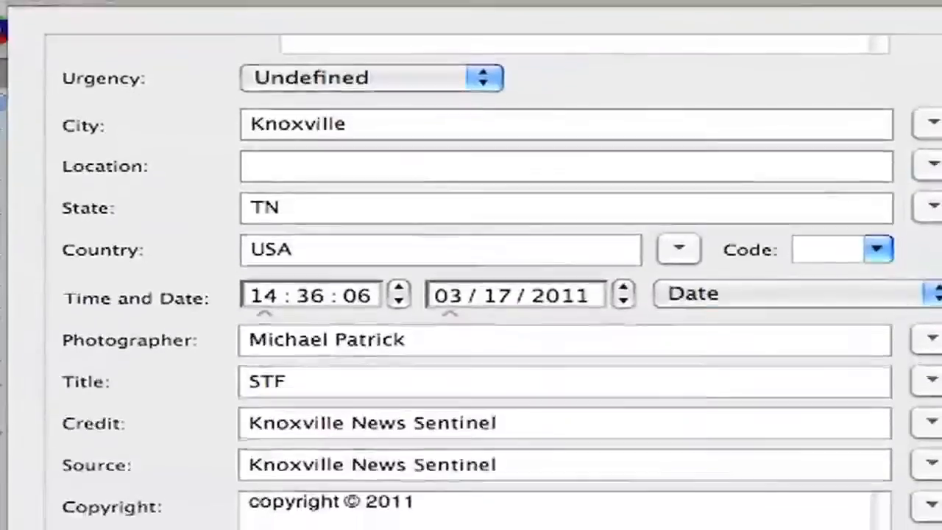
scroll(down, 3)
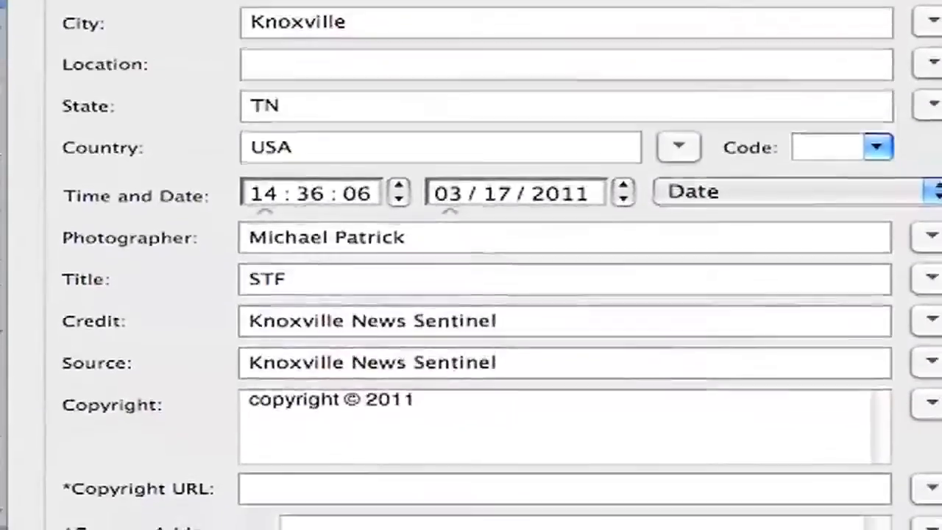
scroll(down, 3)
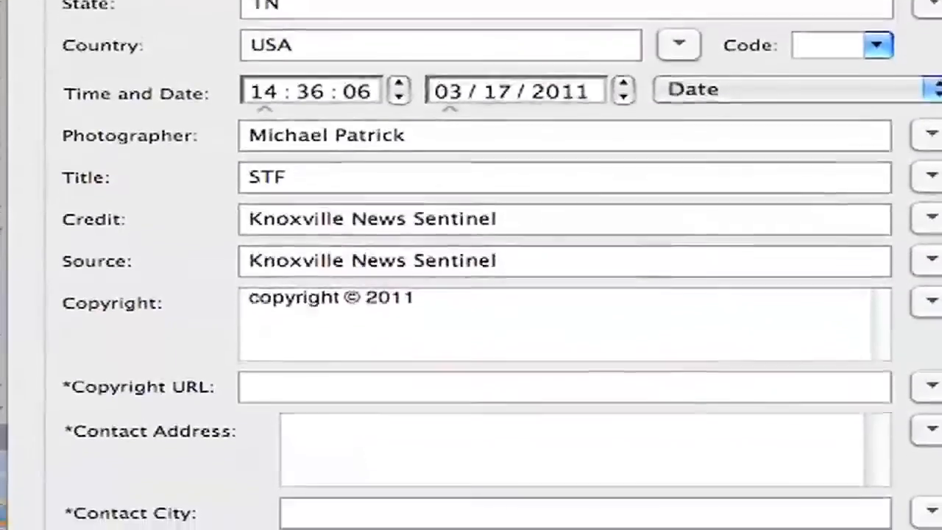
scroll(down, 3)
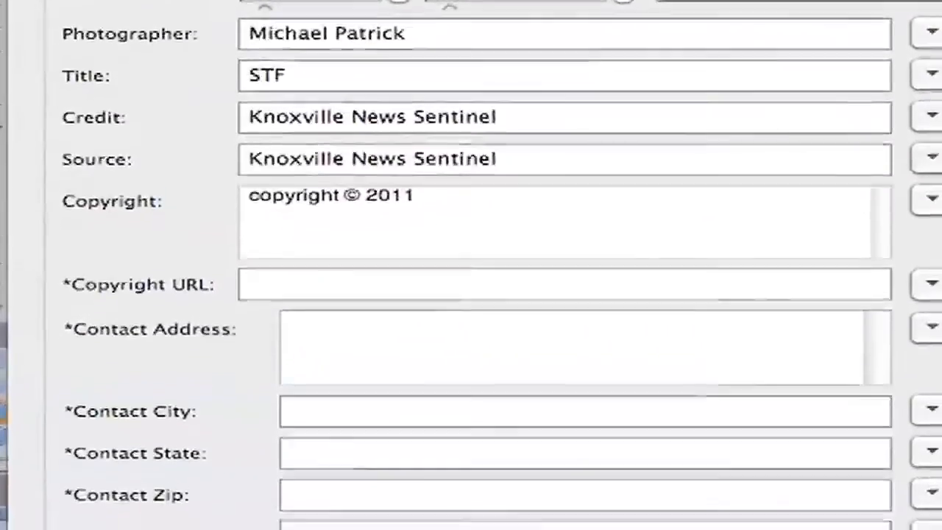
scroll(down, 3)
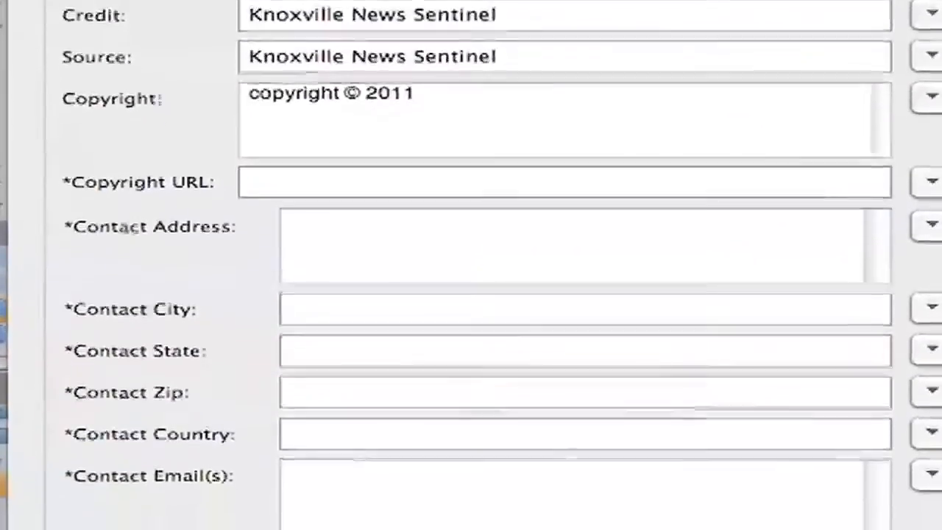
scroll(down, 3)
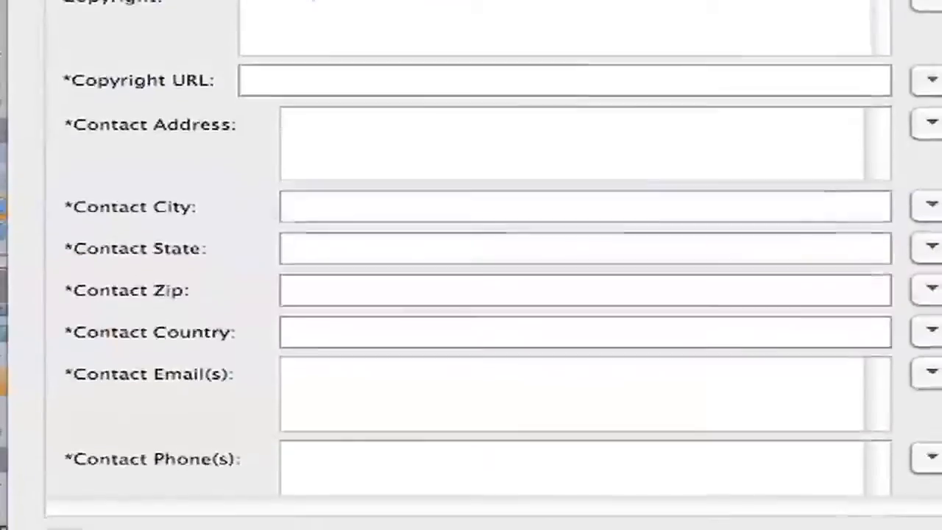
scroll(down, 3)
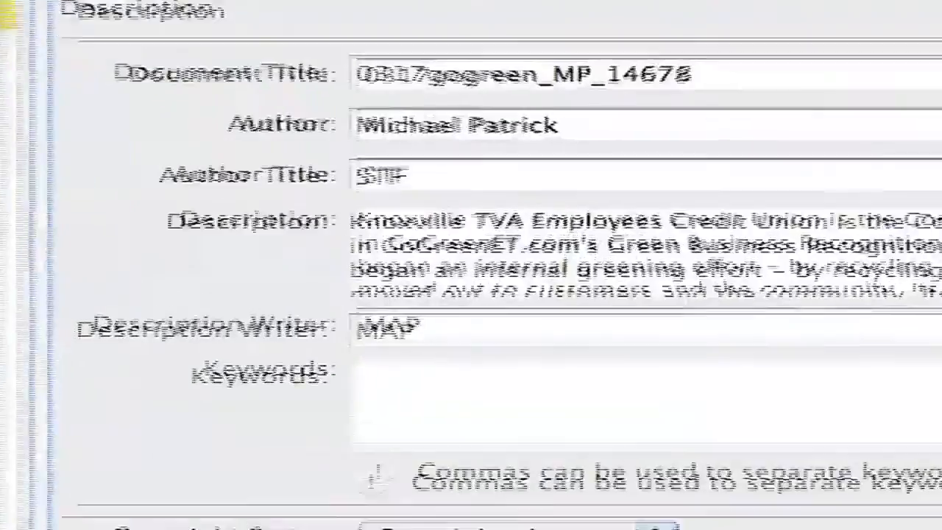
scroll(down, 3)
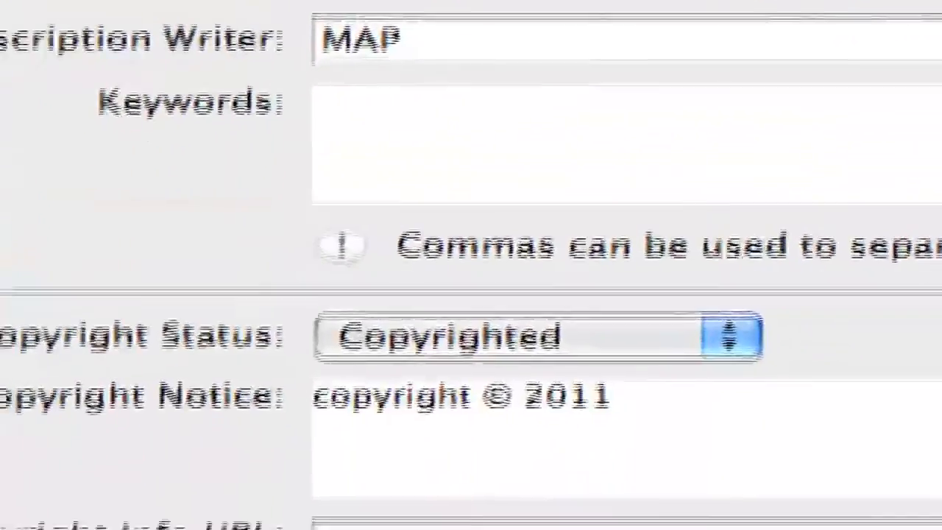
scroll(down, 3)
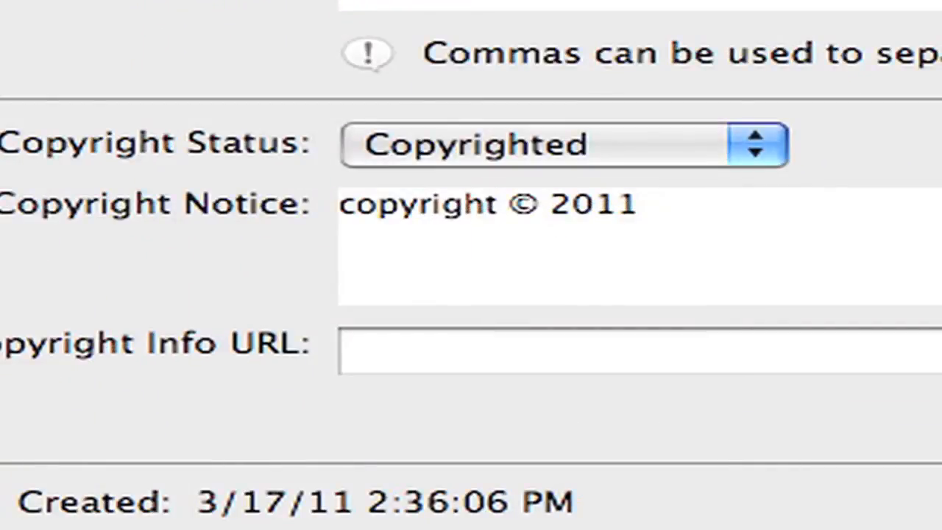